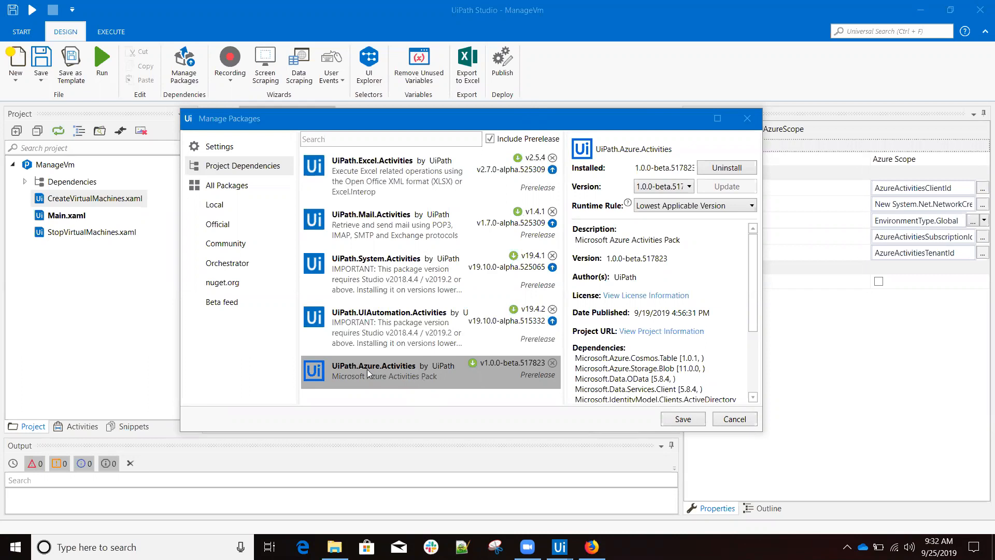
mouse_move(377, 369)
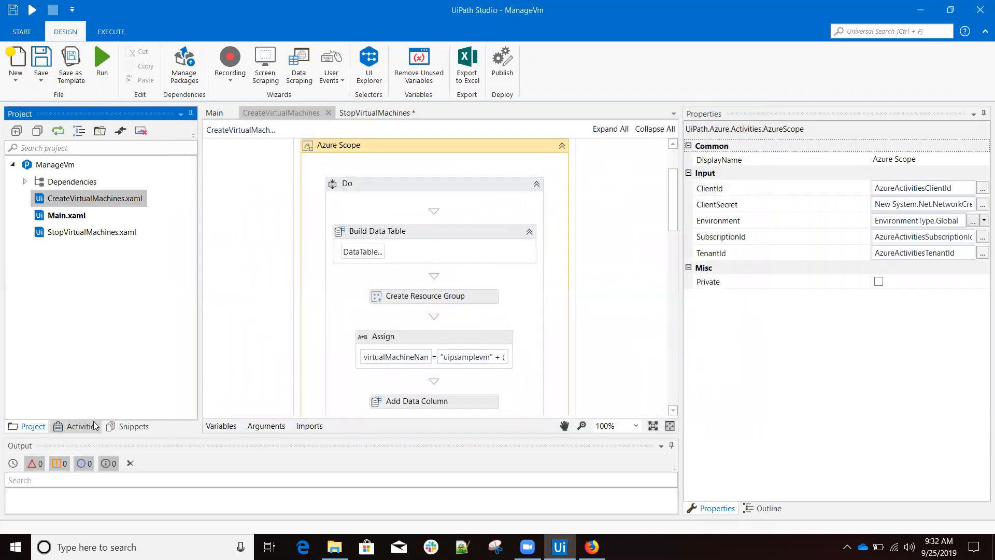
click(81, 426)
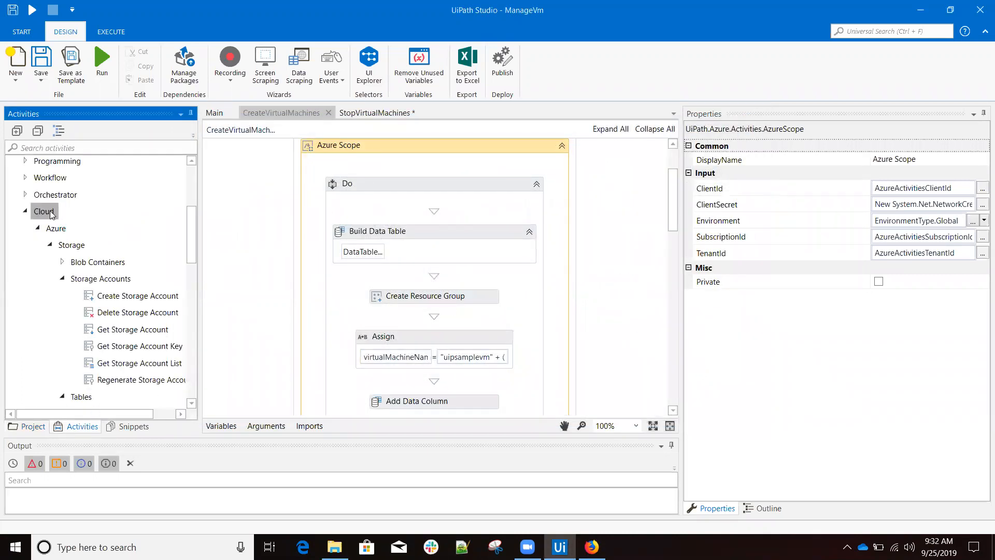
mouse_move(164, 236)
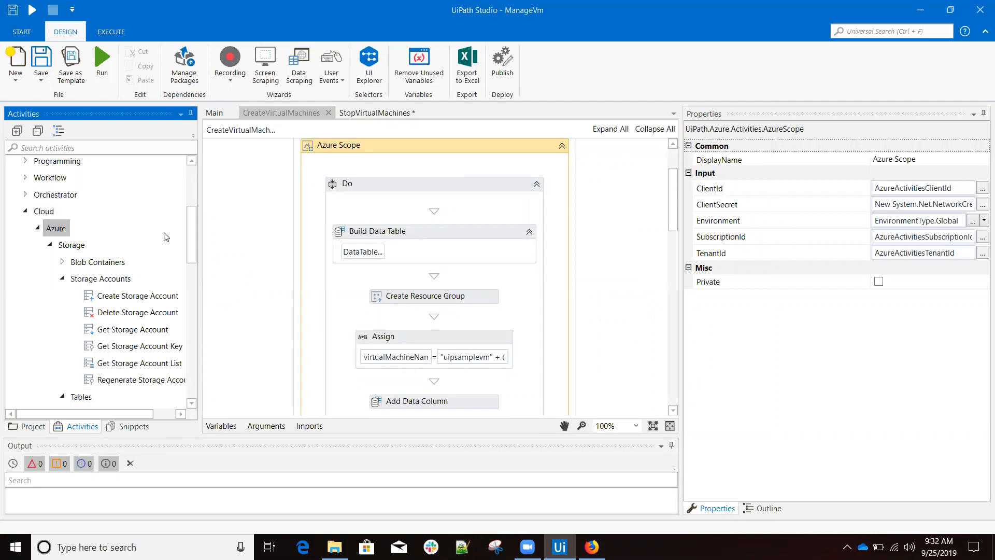
scroll(down, 3)
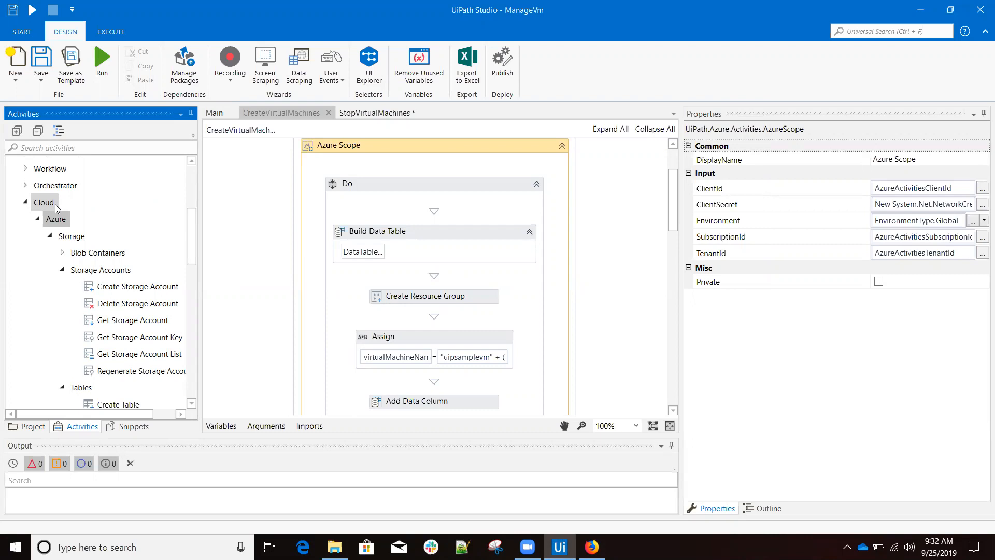
click(31, 426)
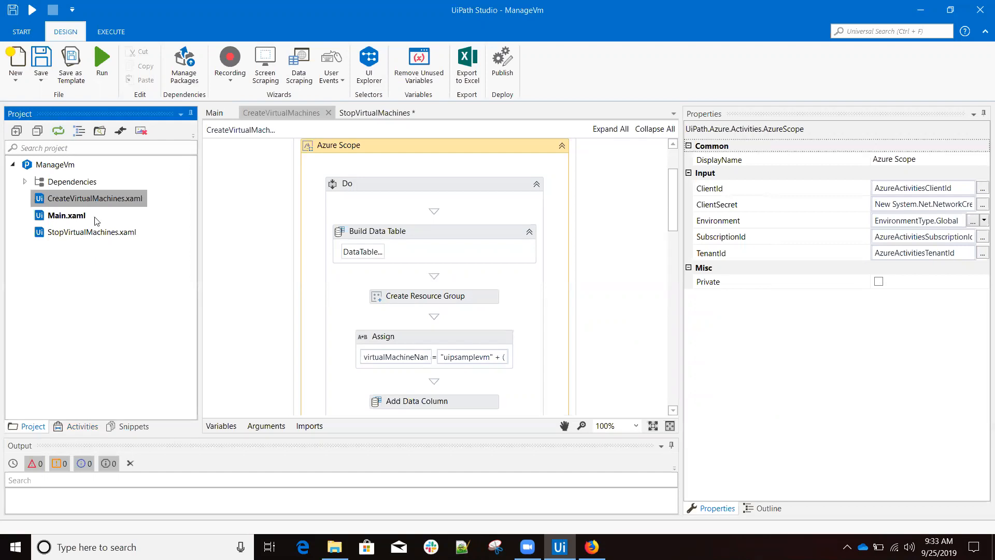
Step: Select StopVirtualMachines.xaml, then open CreateVirtualMachines.xaml in the designer
click(92, 232)
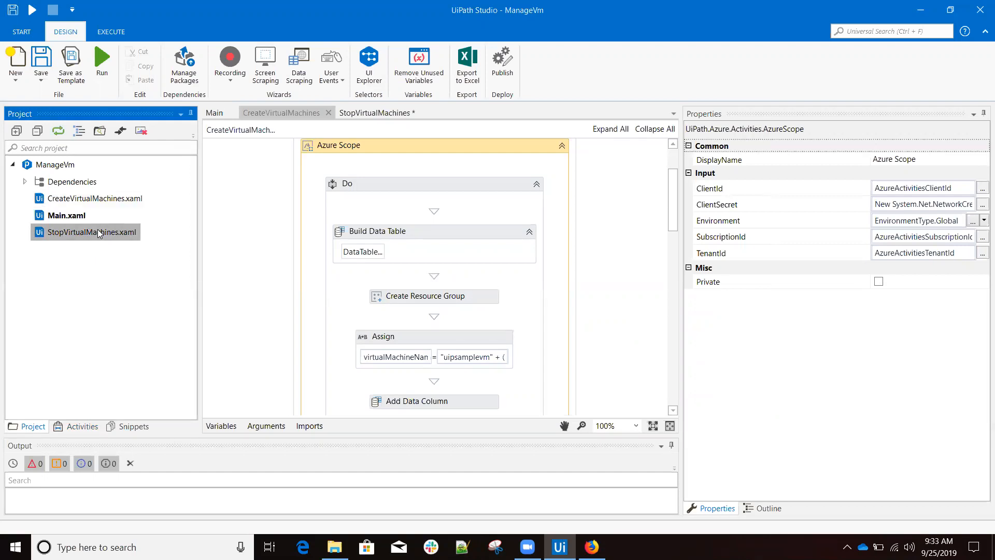
mouse_move(113, 232)
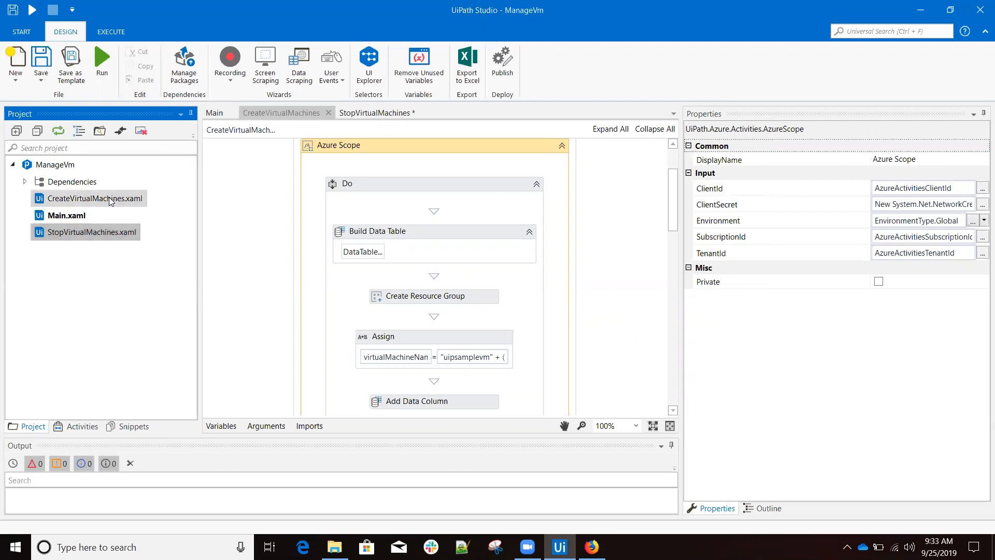
click(88, 199)
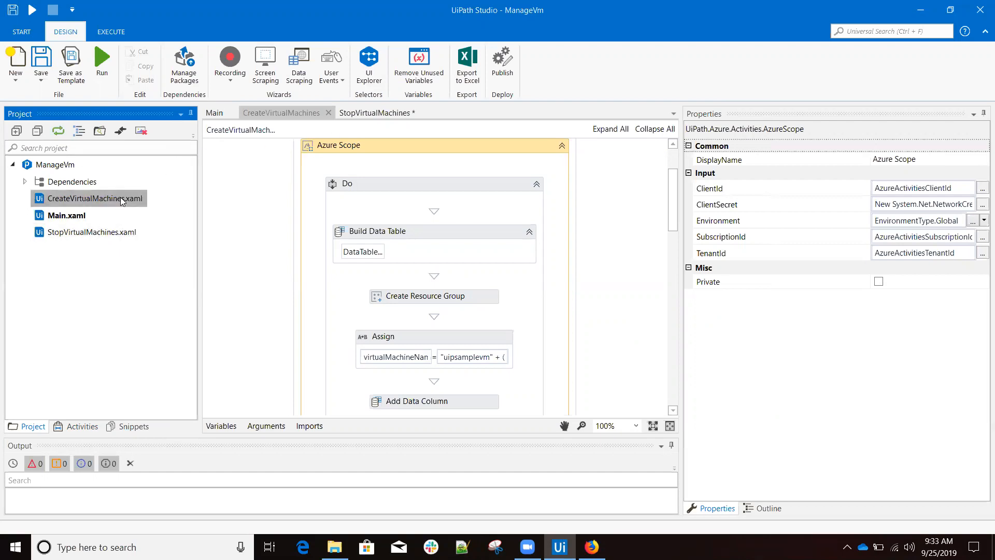
mouse_move(381, 149)
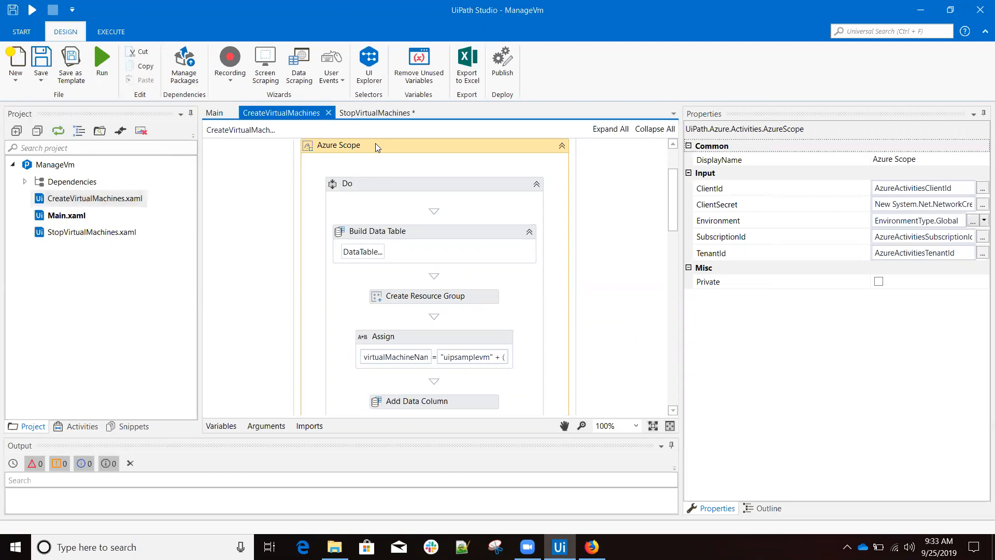
mouse_move(352, 150)
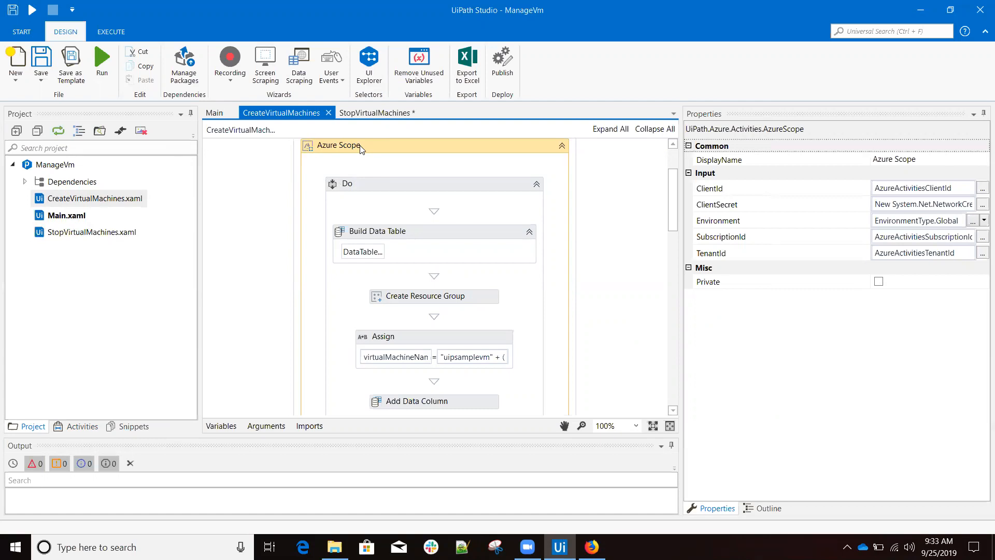
mouse_move(395, 204)
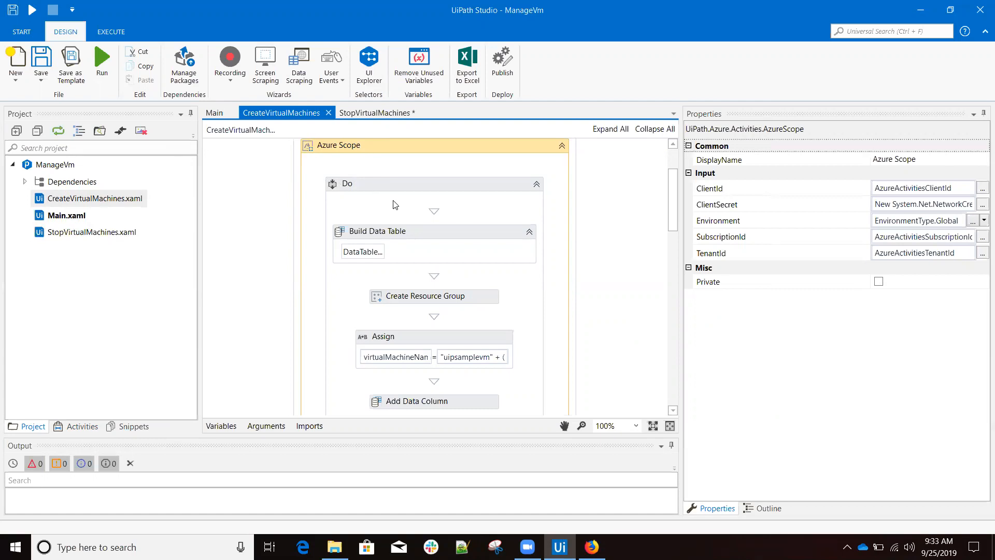
Step: Review Create Resource Group: name TestResourceGroupName, region westeurope, output resourceGroup
scroll(down, 3)
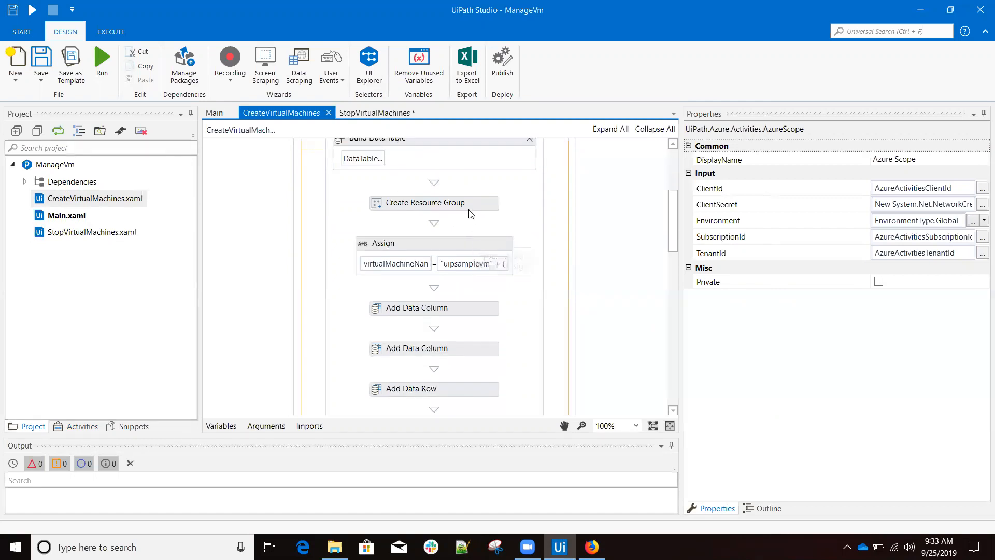
click(434, 203)
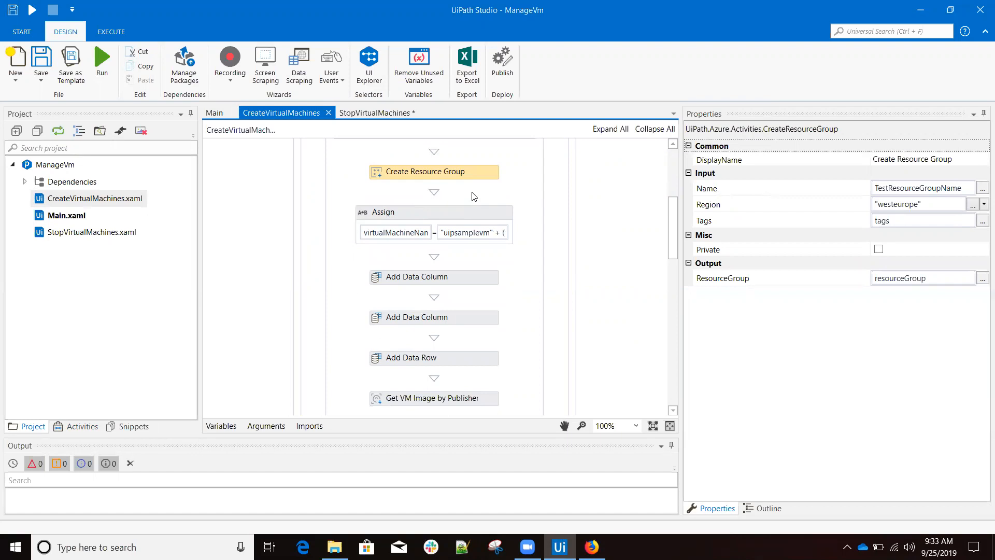
scroll(down, 3)
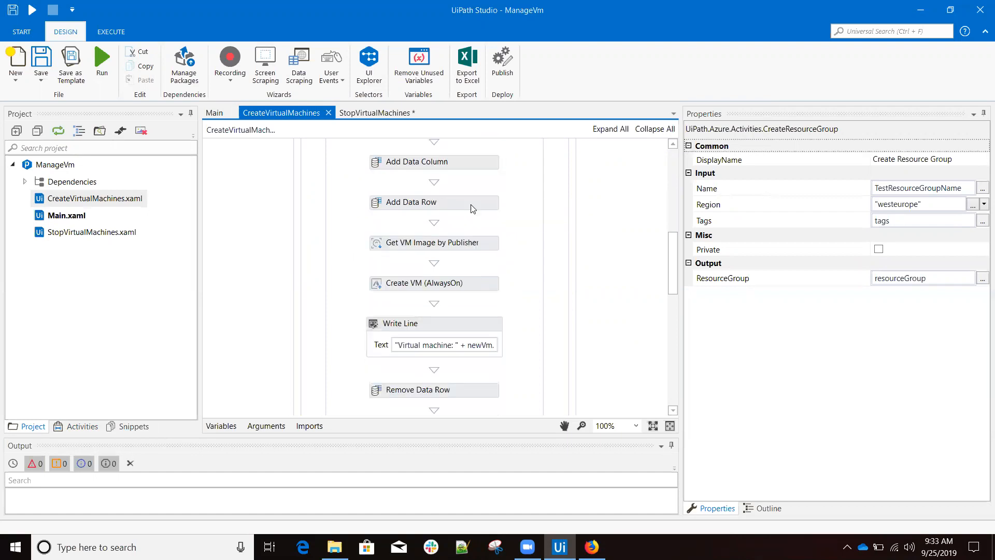
Step: Review Get VM Image by Publisher, the AlwaysOn tag row, and Create VM (AlwaysOn) at westeurope
click(434, 243)
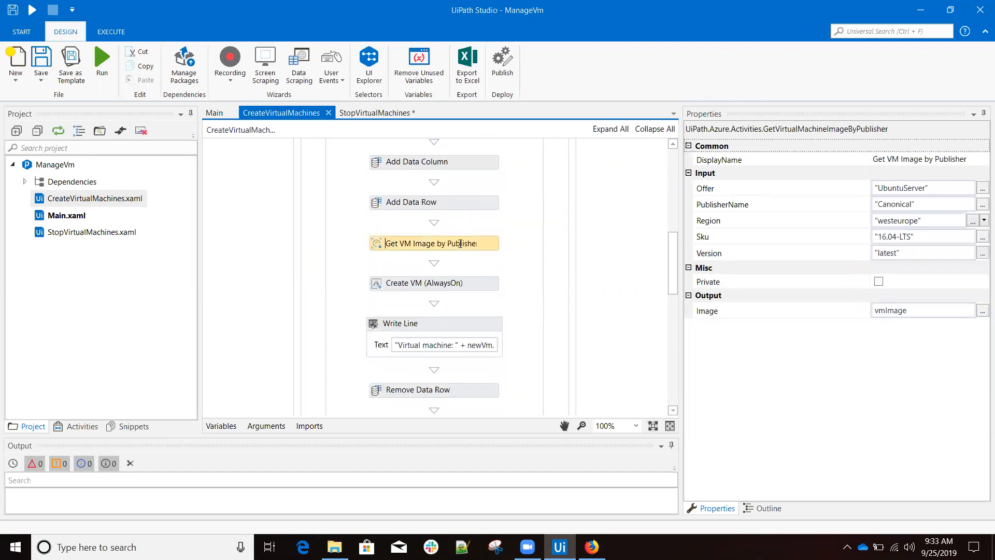
mouse_move(434, 243)
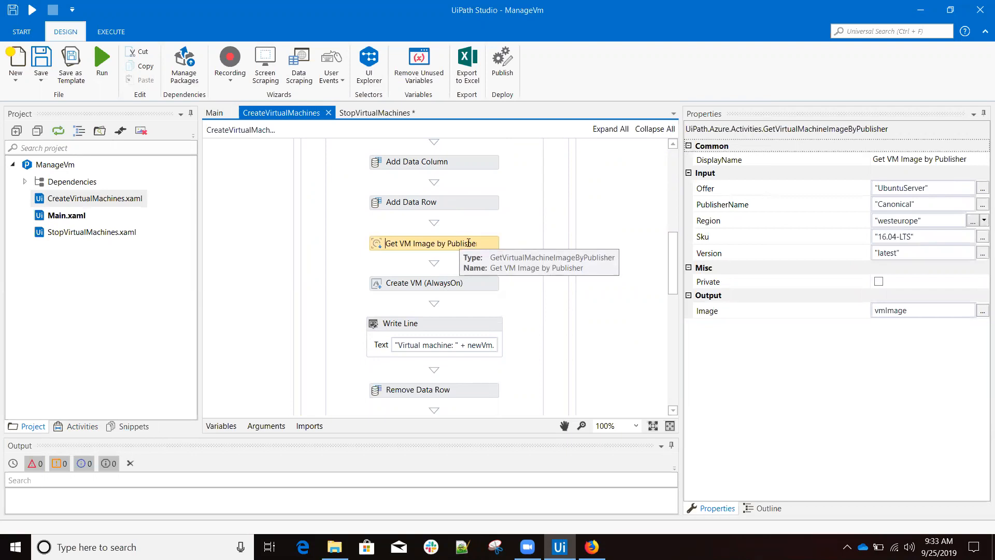
mouse_move(868, 320)
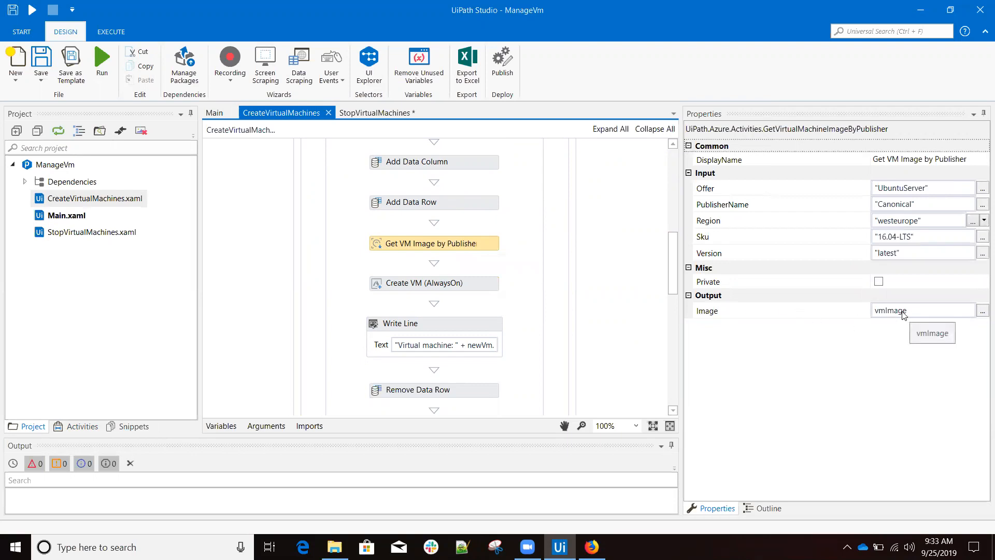
click(434, 284)
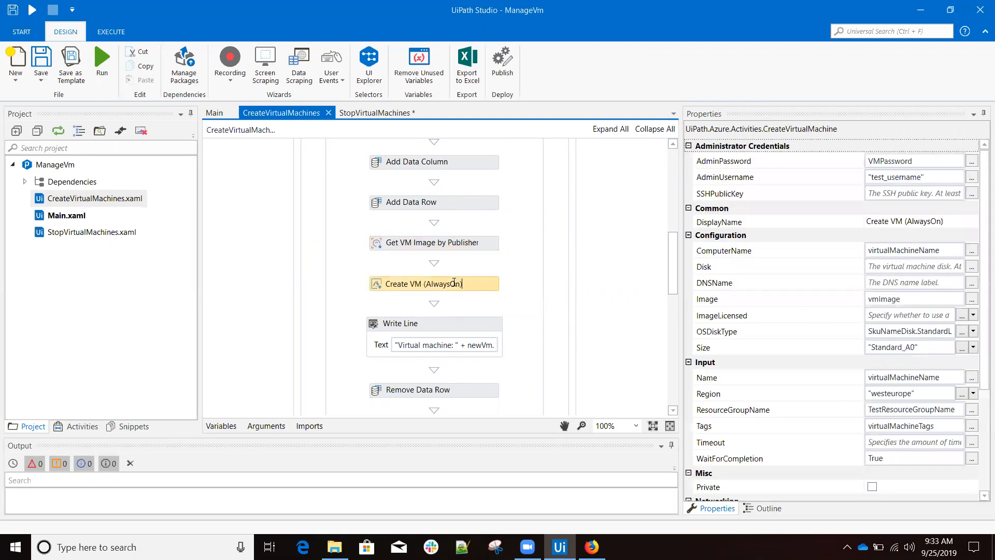
mouse_move(728, 305)
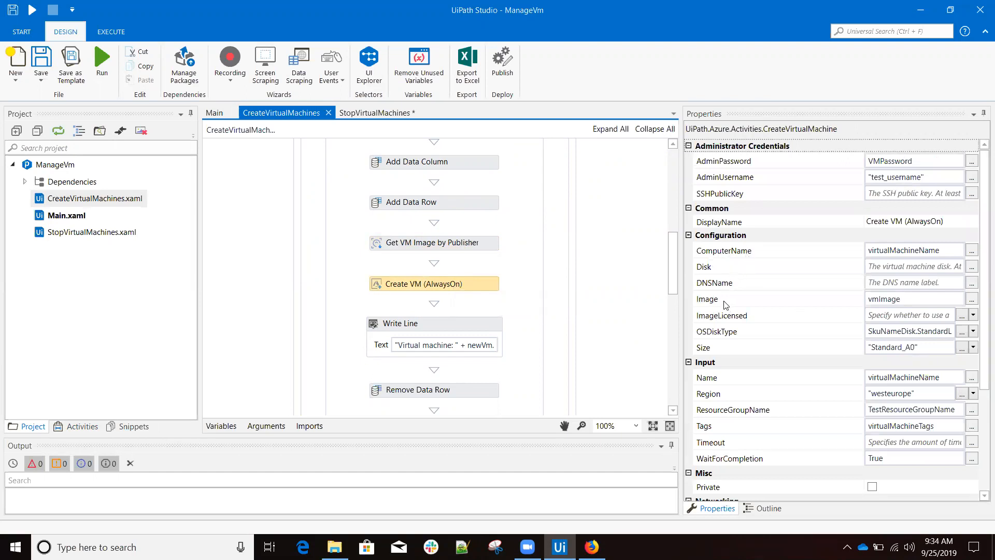
mouse_move(655, 295)
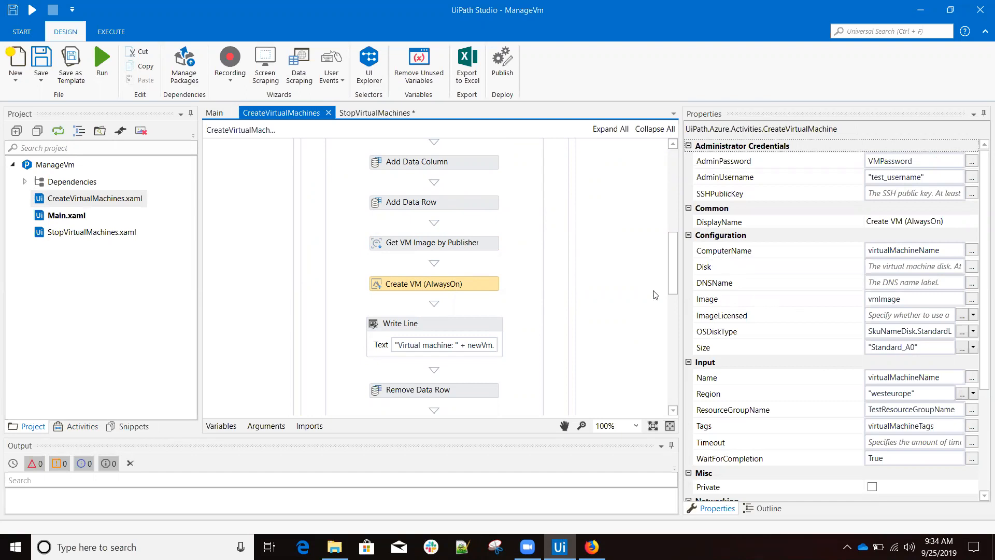
mouse_move(437, 283)
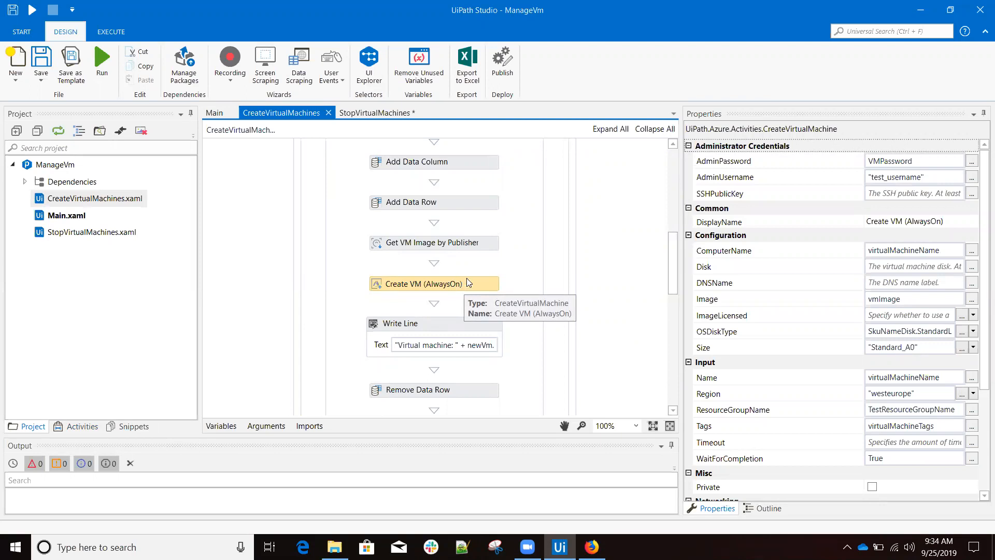
click(433, 202)
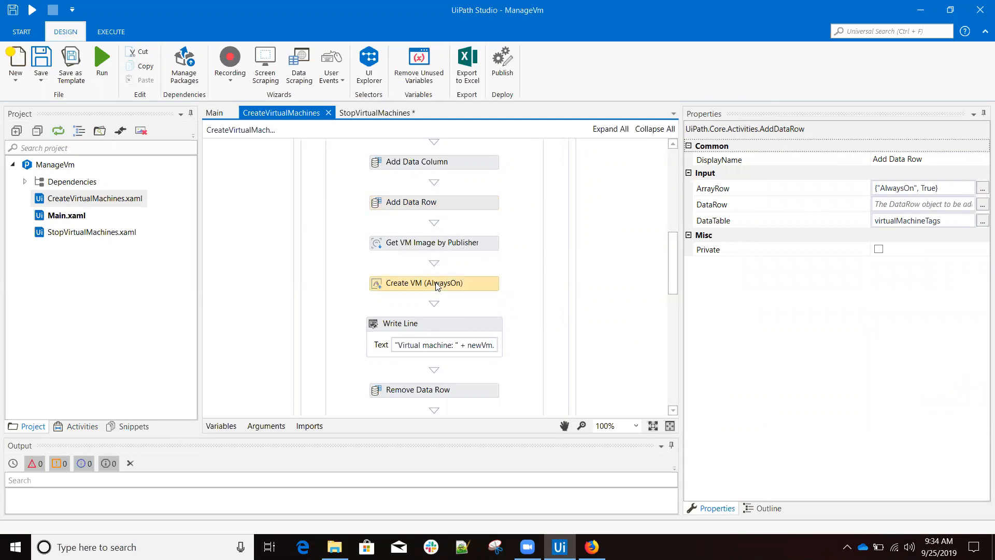
click(434, 284)
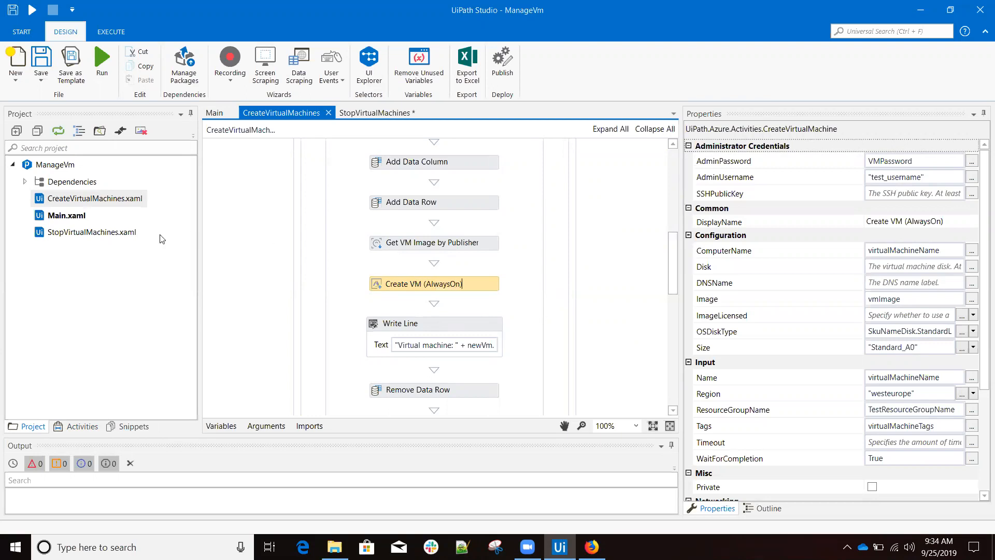
Step: In StopVirtualMachines, review Get VM List's PowerState filter and the If checking AlwaysOn is False
click(377, 112)
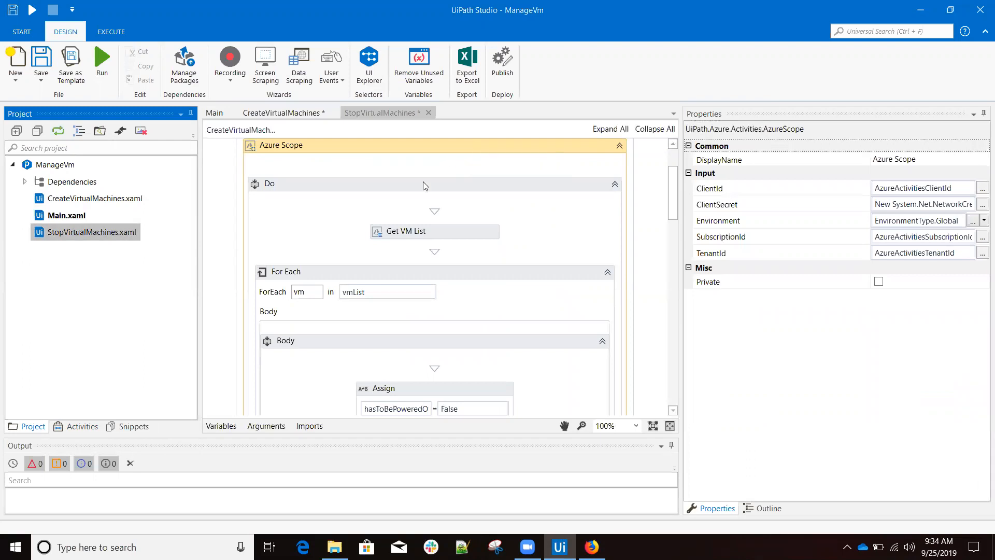
click(433, 231)
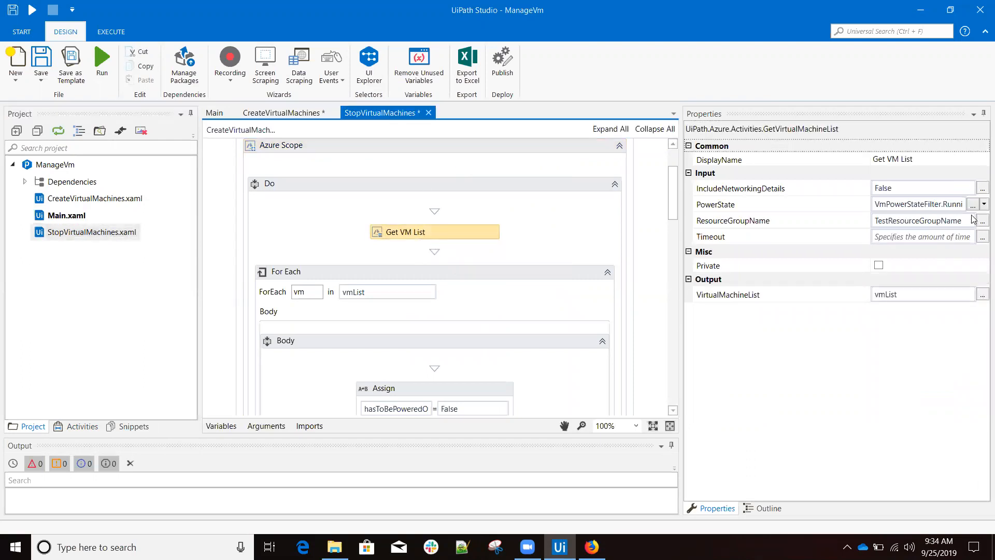
click(982, 203)
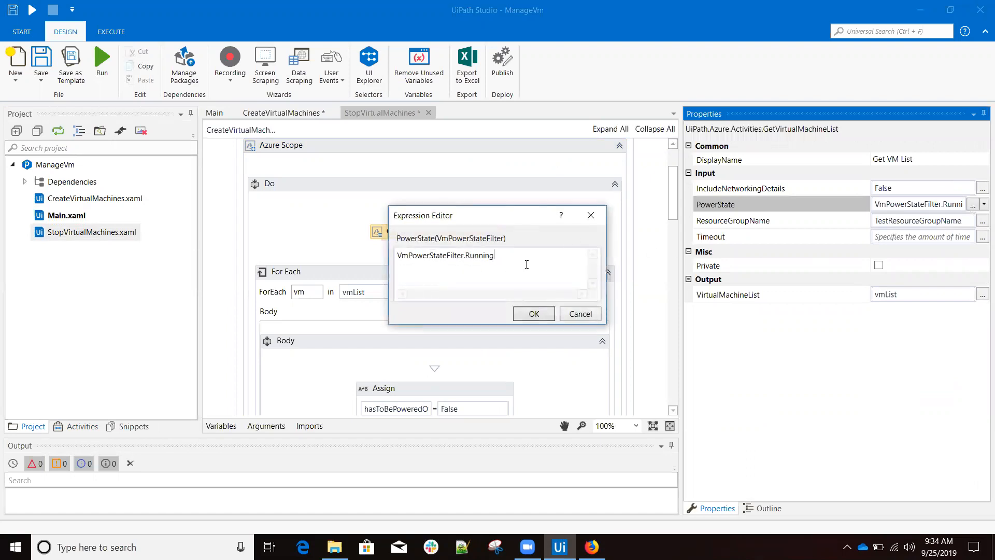
click(533, 314)
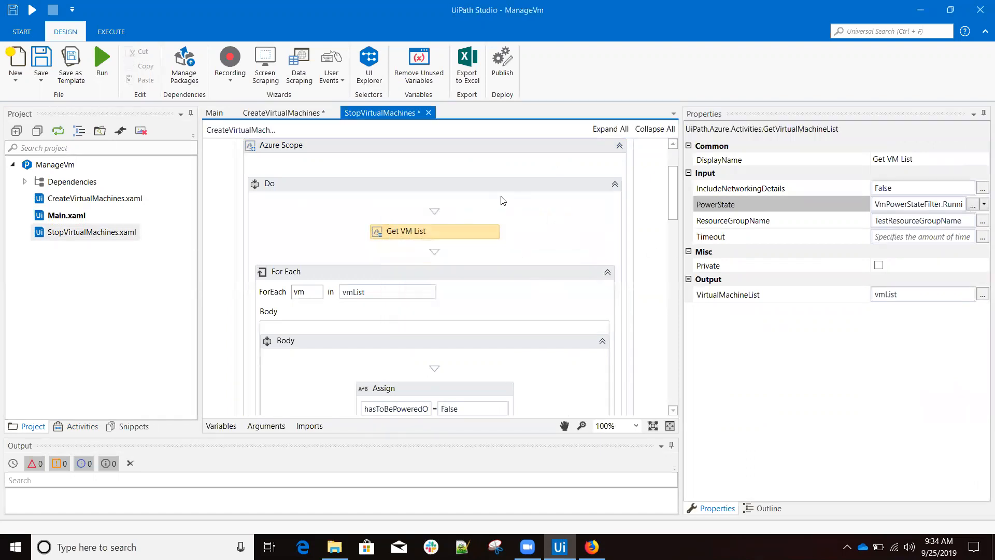
scroll(down, 3)
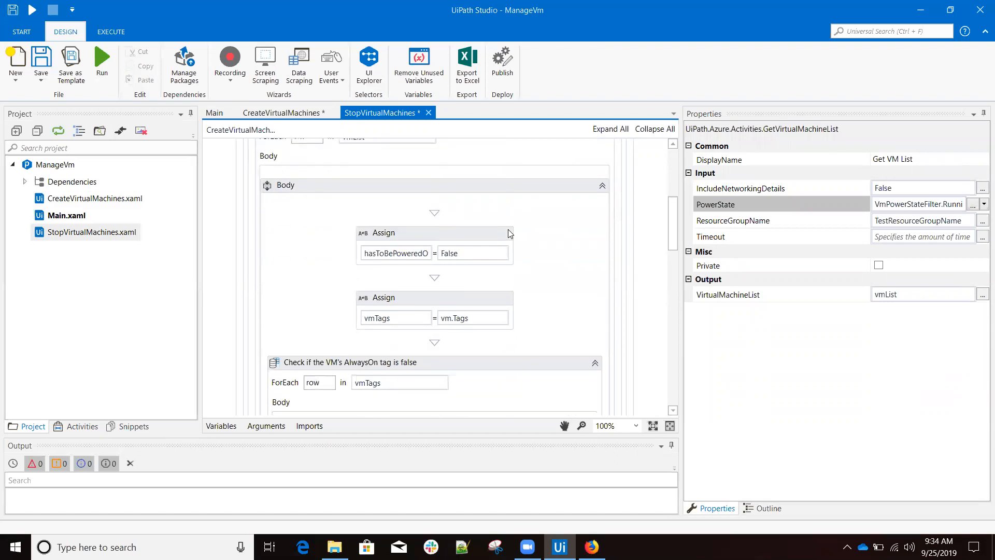
scroll(down, 3)
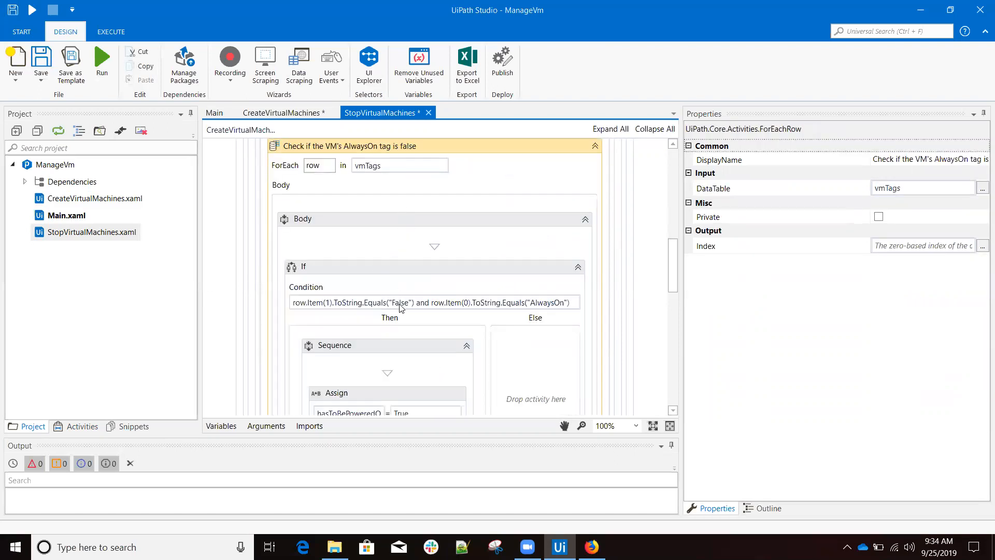
mouse_move(534, 303)
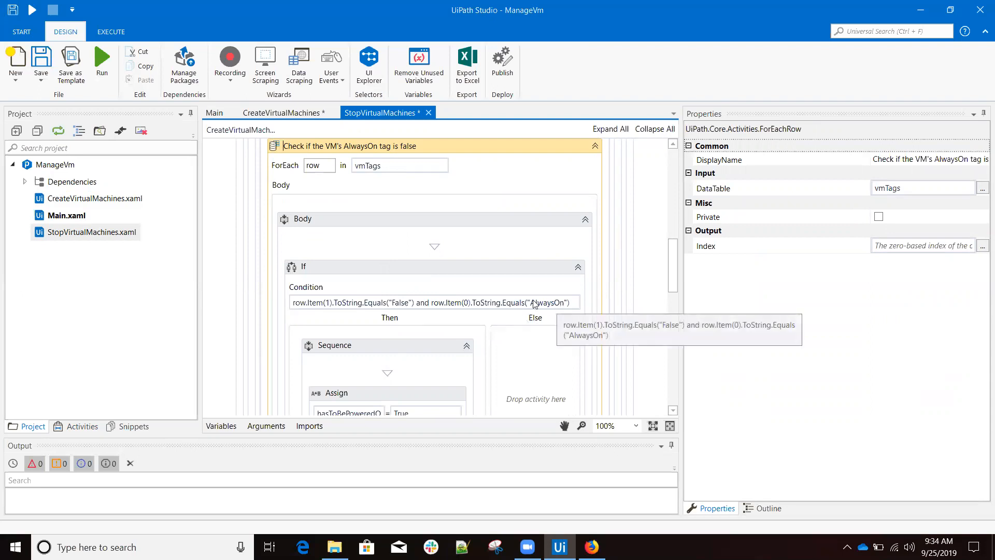
scroll(down, 3)
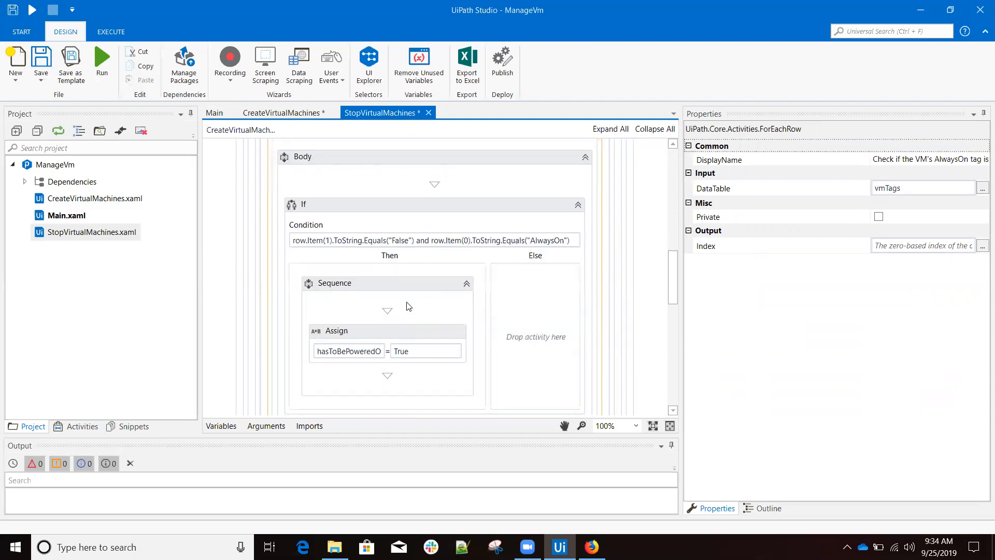
Step: Review the Stop VM and Write Line steps in the Then branch for AlwaysOn-False VMs
scroll(down, 3)
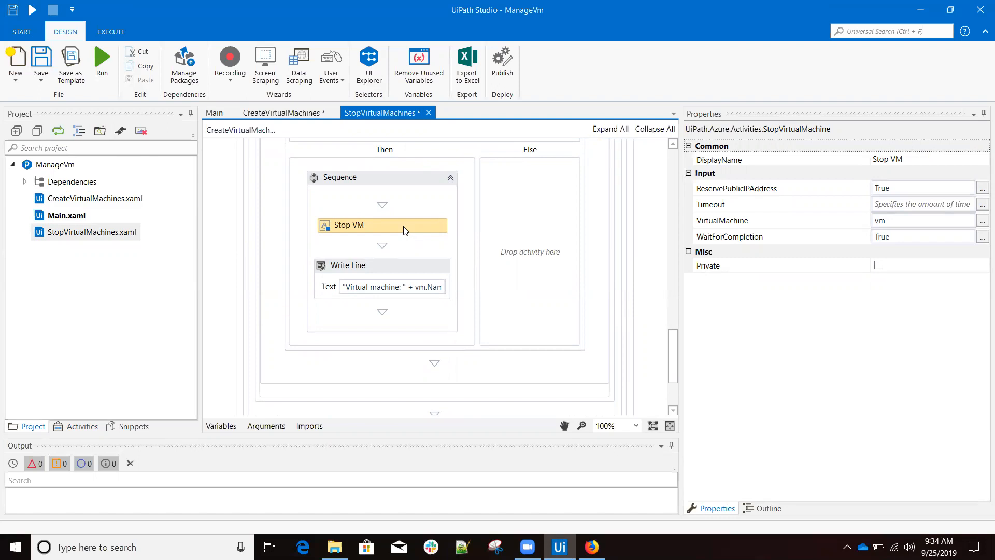
mouse_move(165, 220)
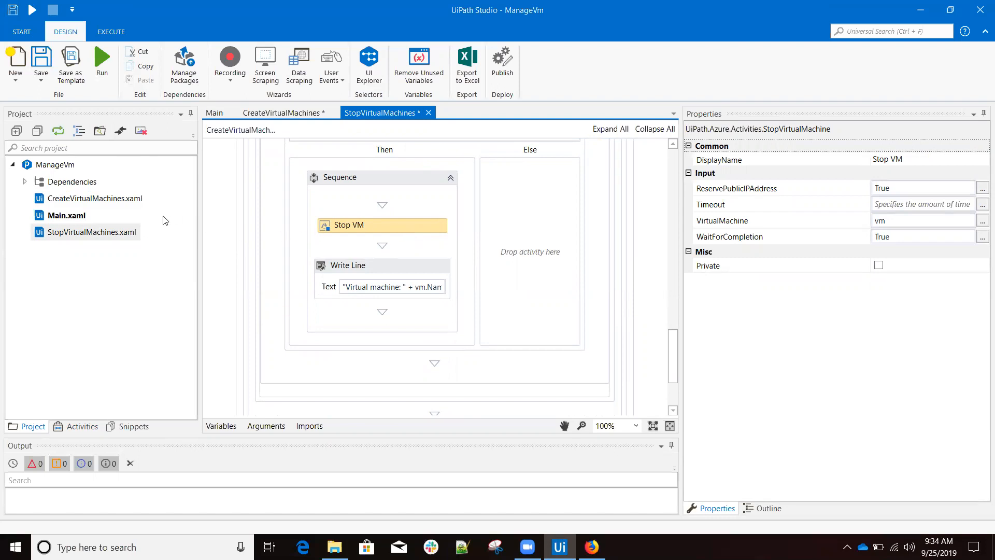
click(91, 232)
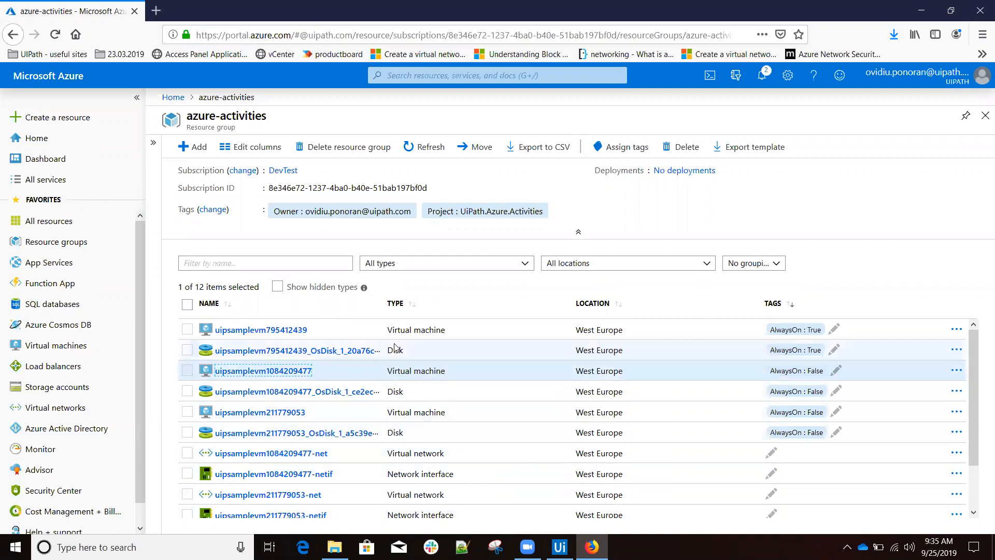
Step: From the azure-activities resource group, view uipsamplevm795412439: Running, tagged AlwaysOn True
click(260, 330)
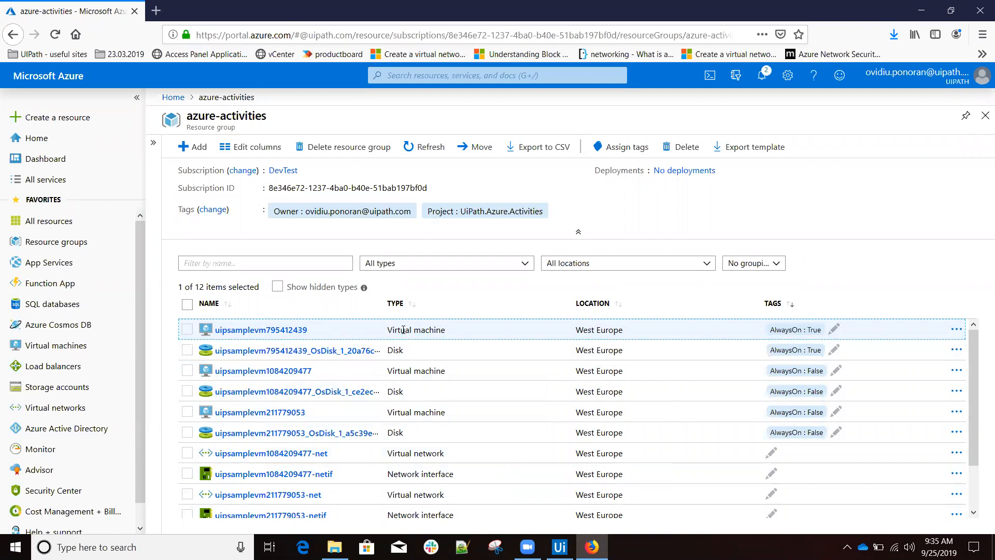
mouse_move(750, 343)
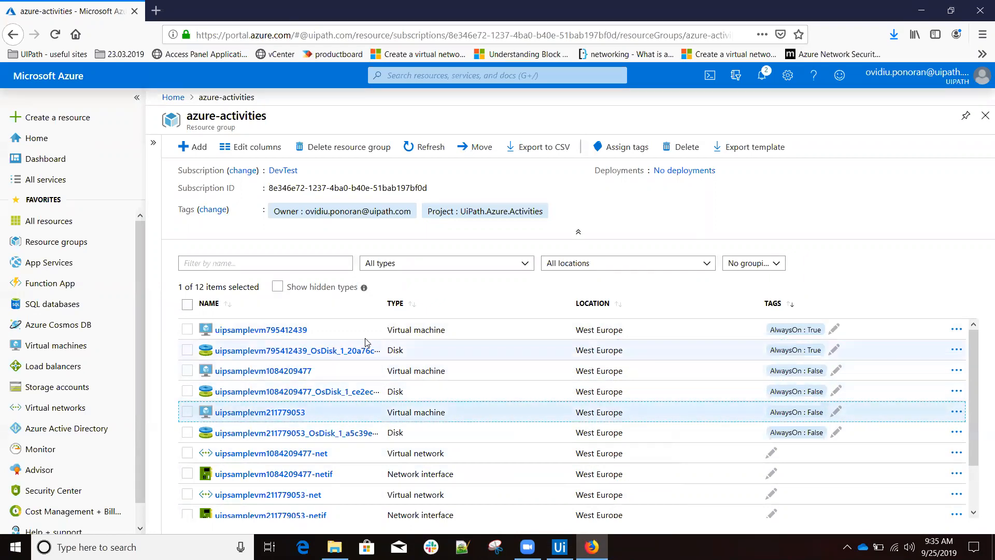
click(261, 329)
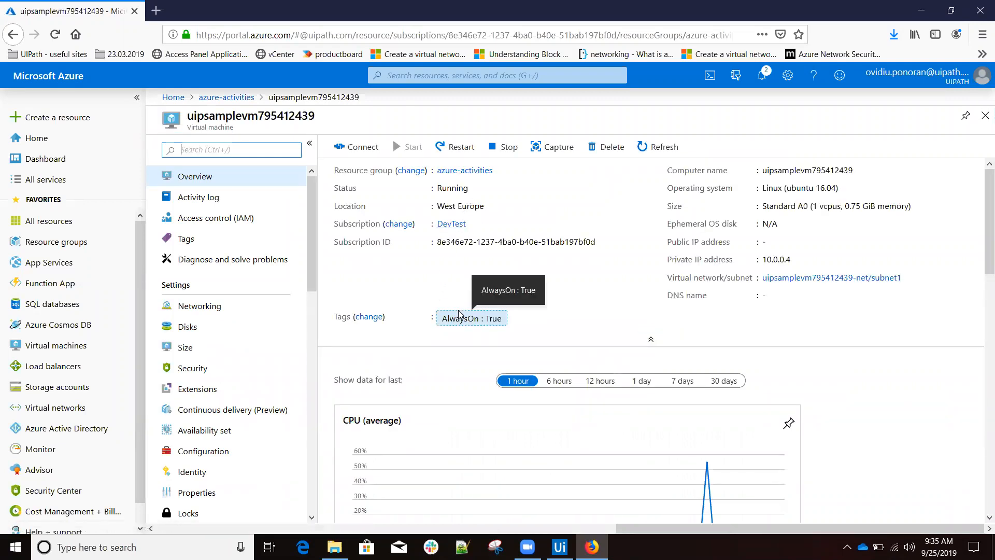
mouse_move(475, 192)
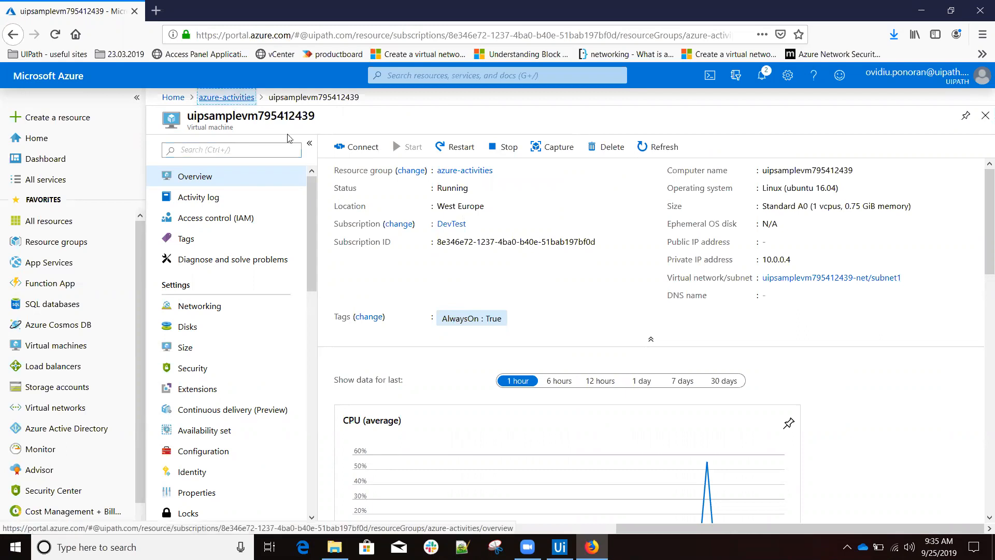
click(226, 97)
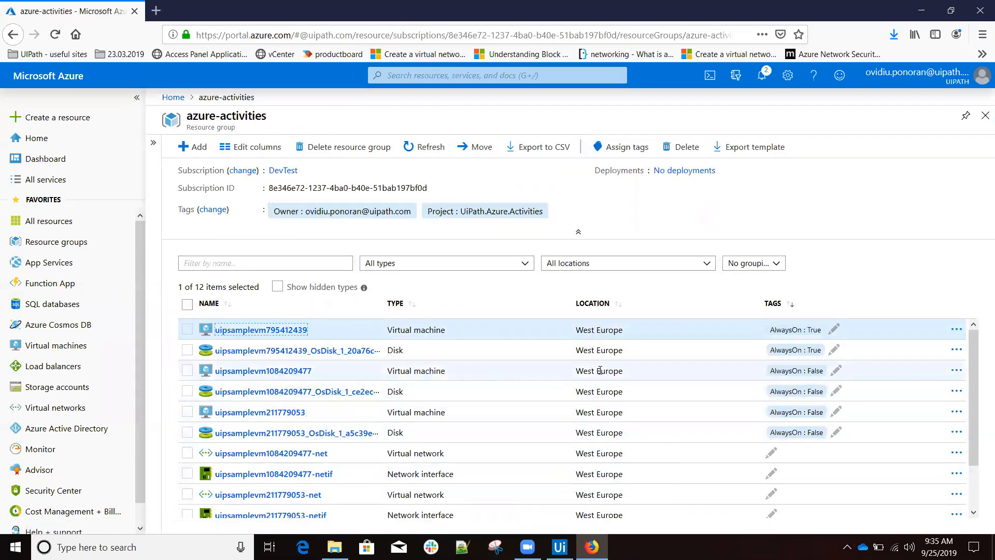
click(263, 370)
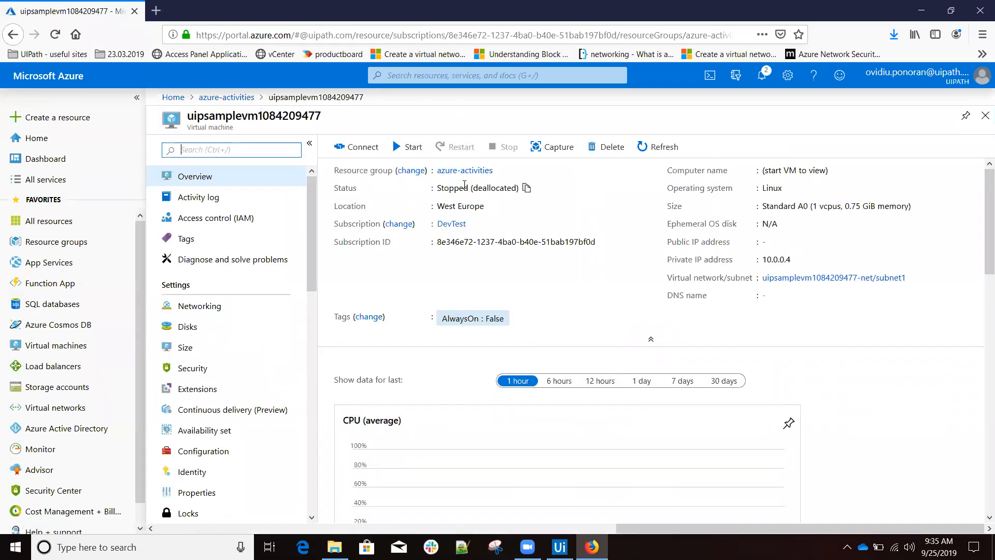
mouse_move(481, 193)
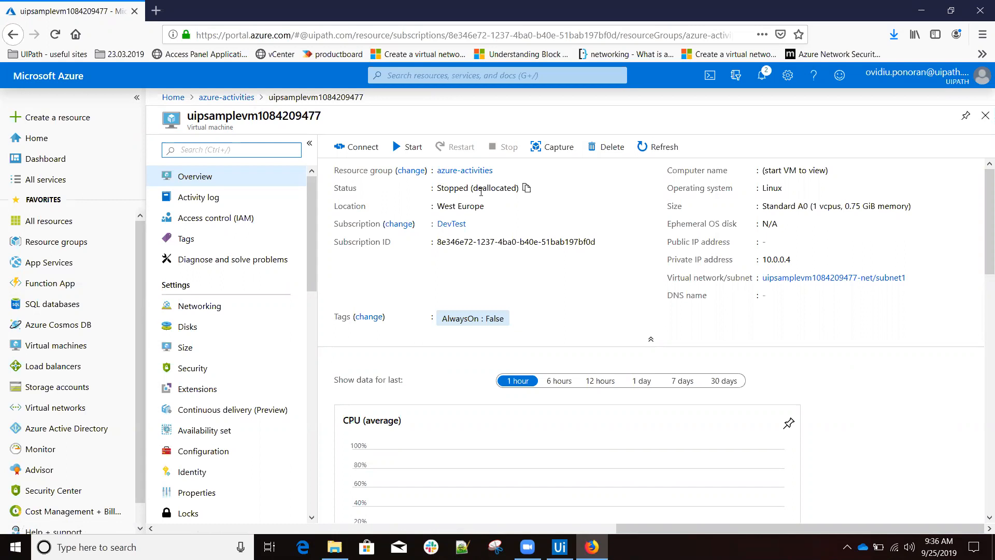
mouse_move(482, 192)
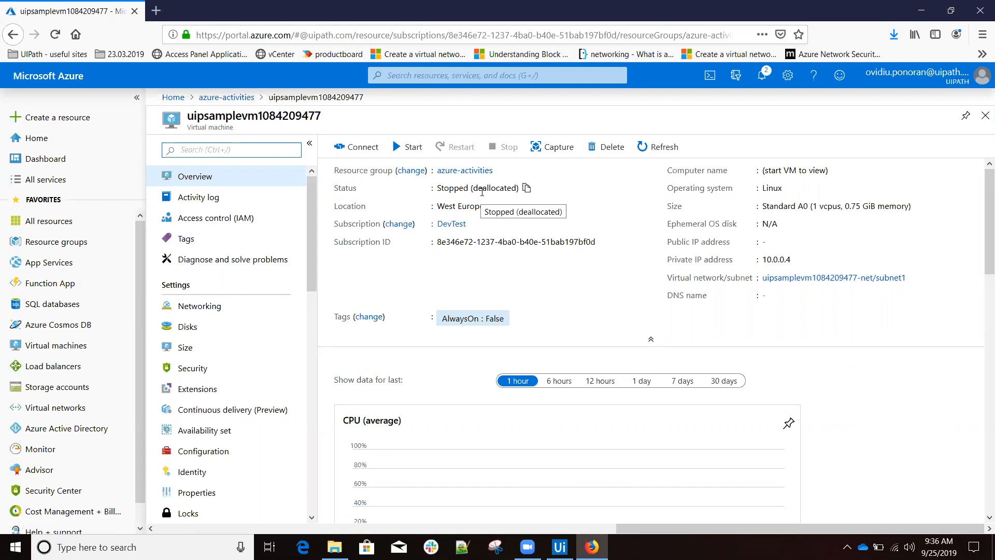
mouse_move(477, 199)
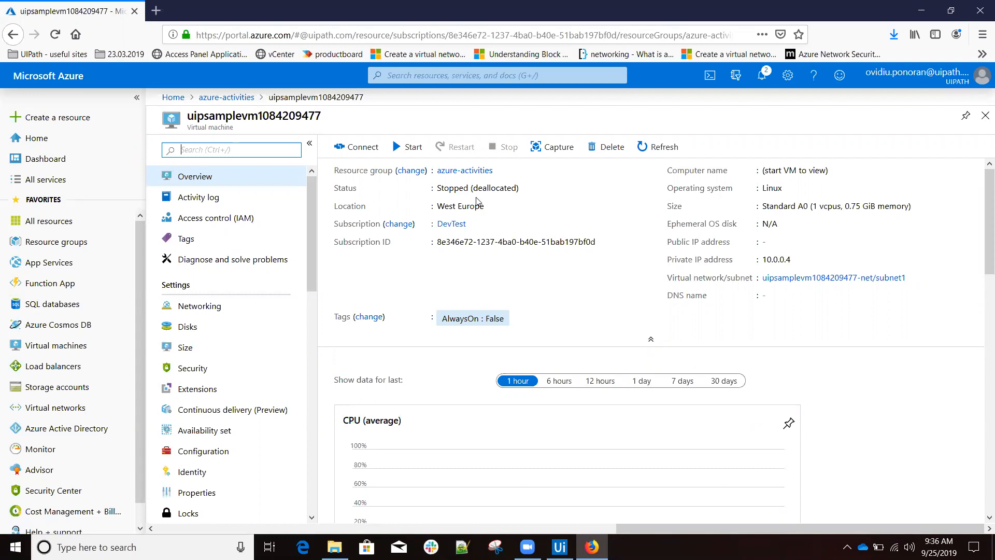
mouse_move(705, 4)
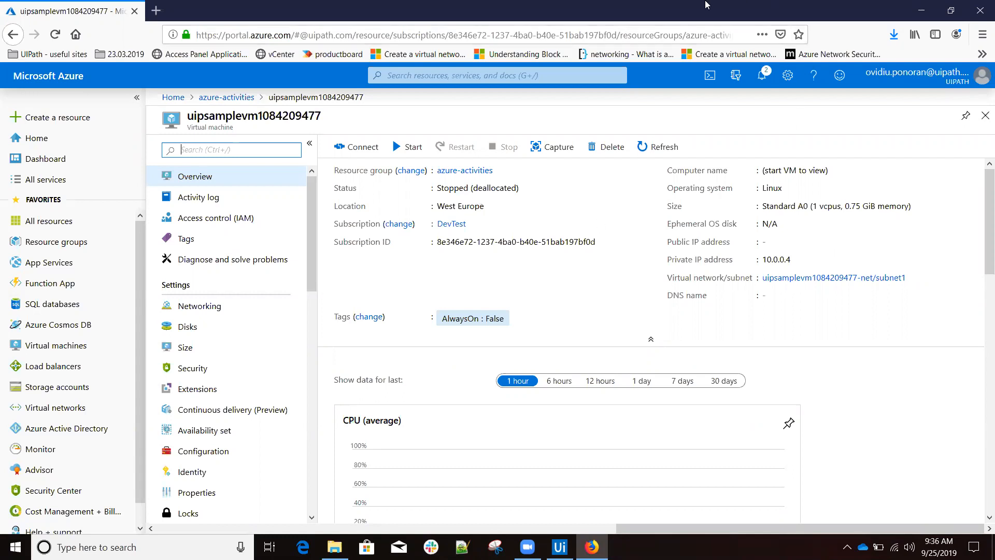